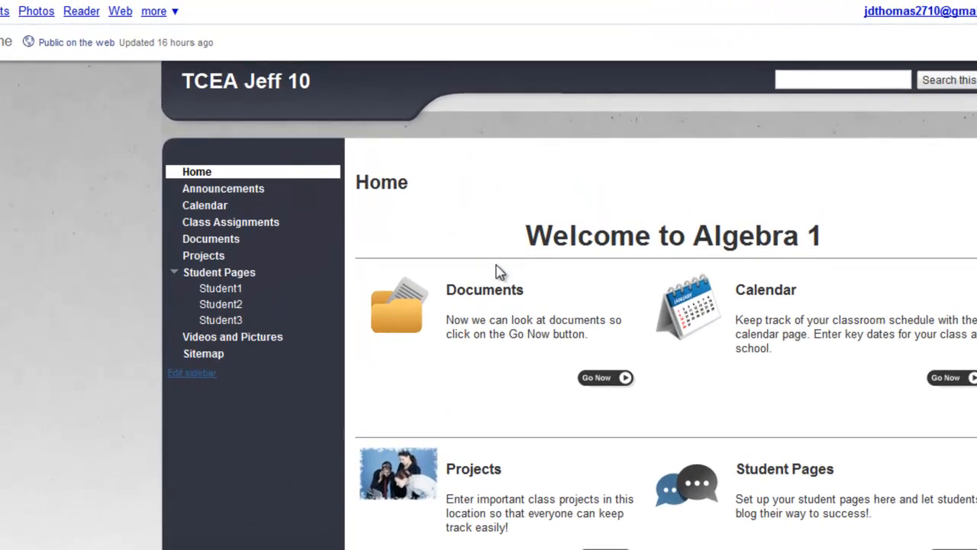
mouse_move(604, 378)
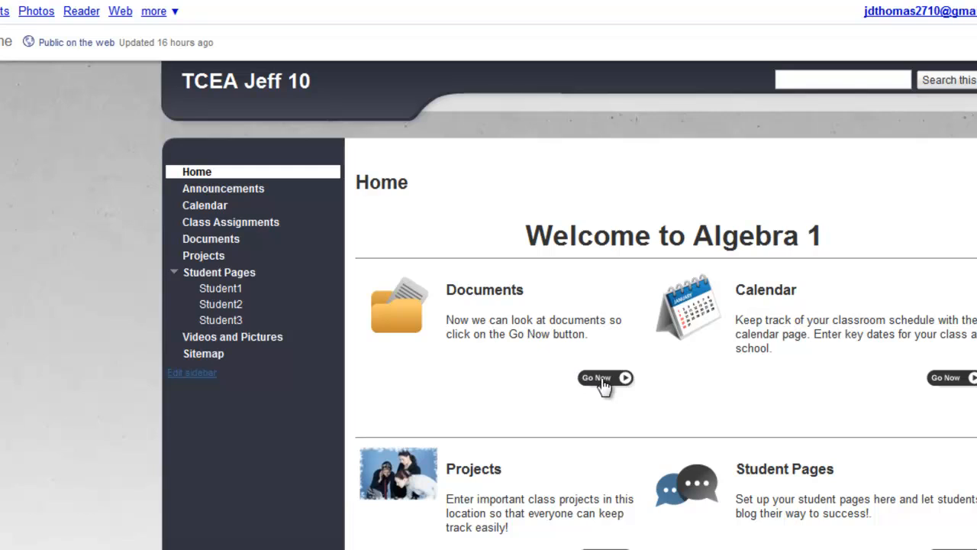
Step: Go to the class site's Documents page from the Home page
click(604, 377)
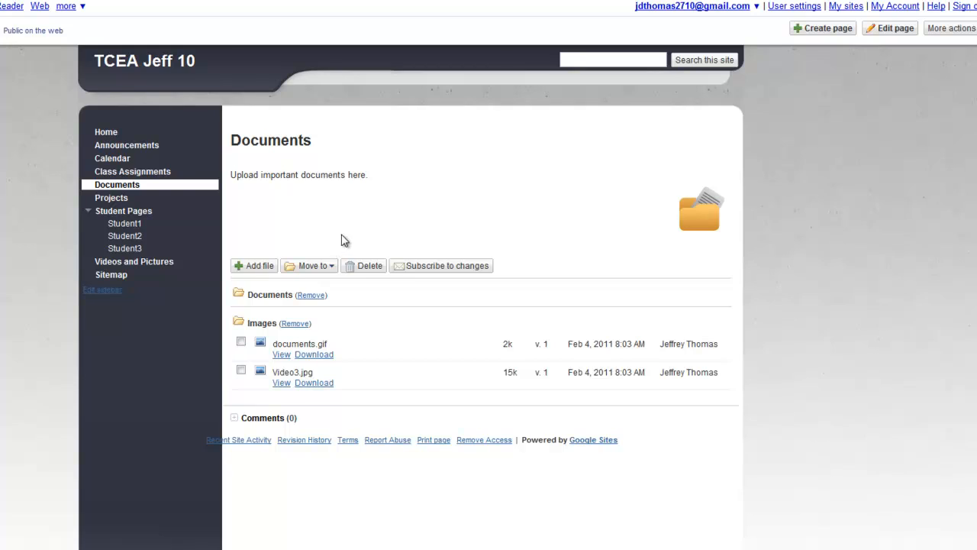
mouse_move(342, 235)
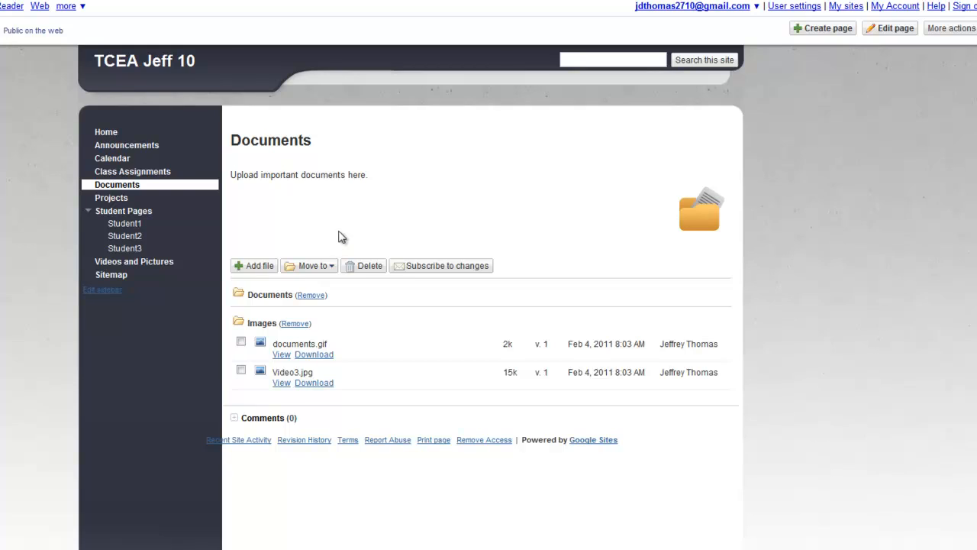
mouse_move(374, 327)
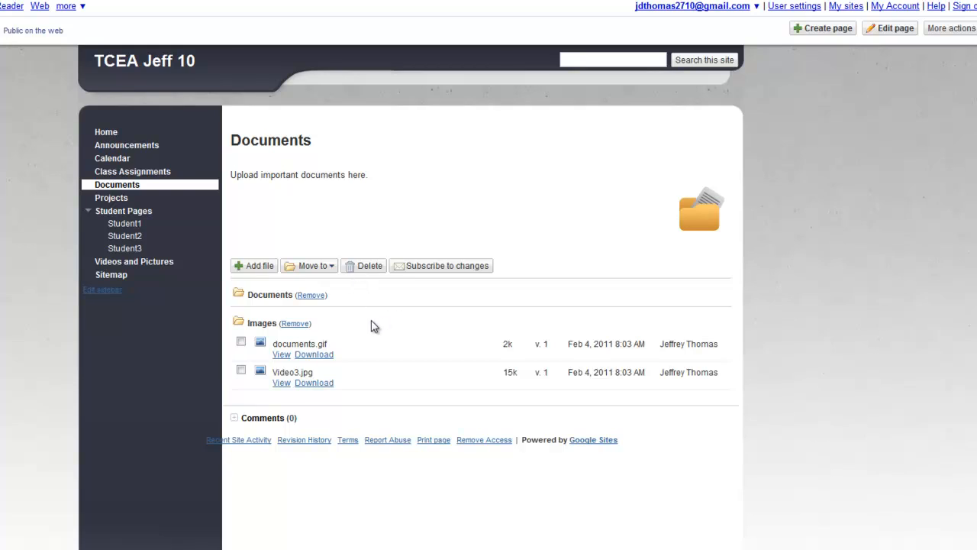
mouse_move(382, 326)
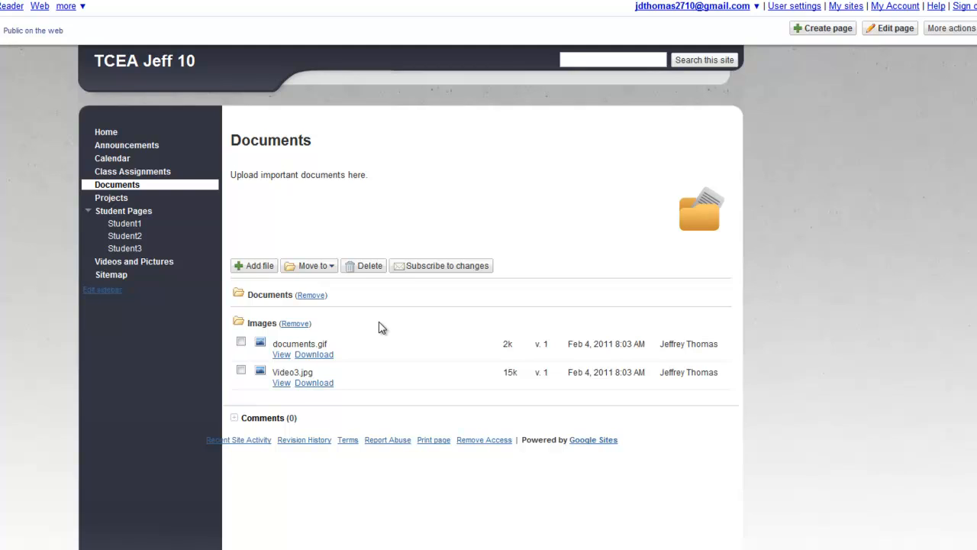
mouse_move(385, 329)
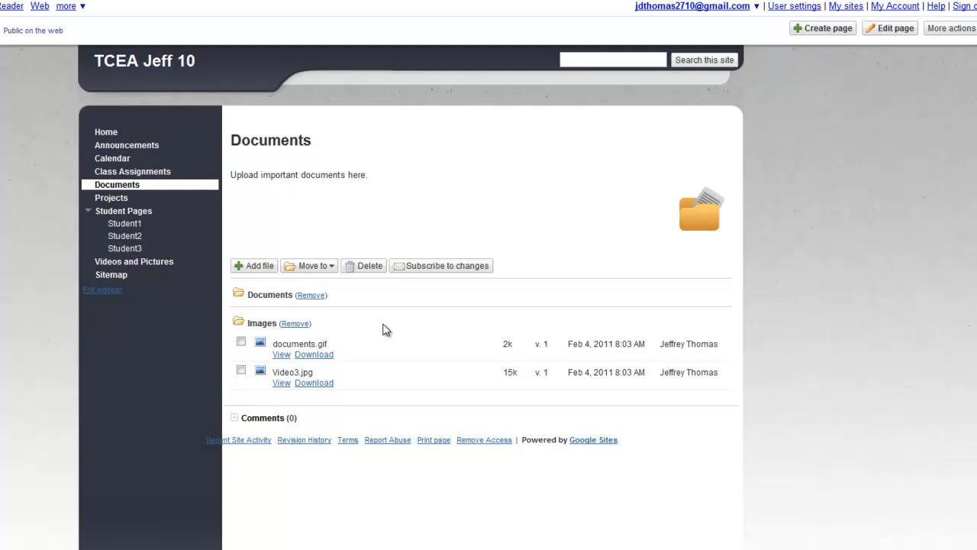
mouse_move(381, 328)
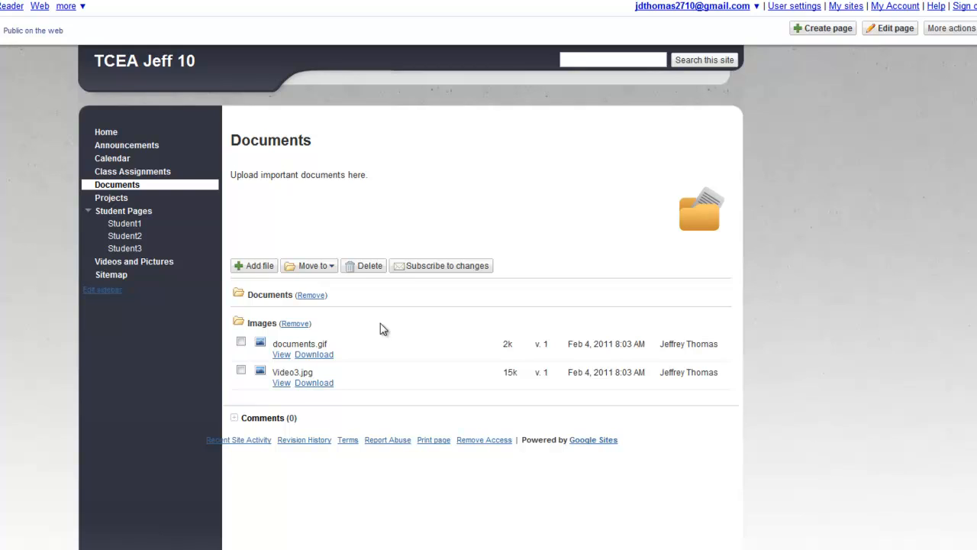
mouse_move(409, 331)
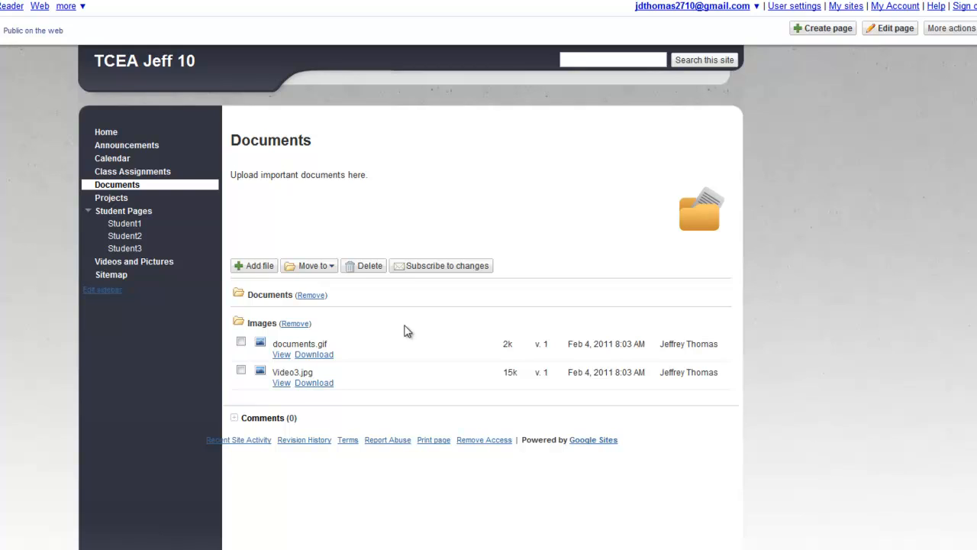
mouse_move(440, 324)
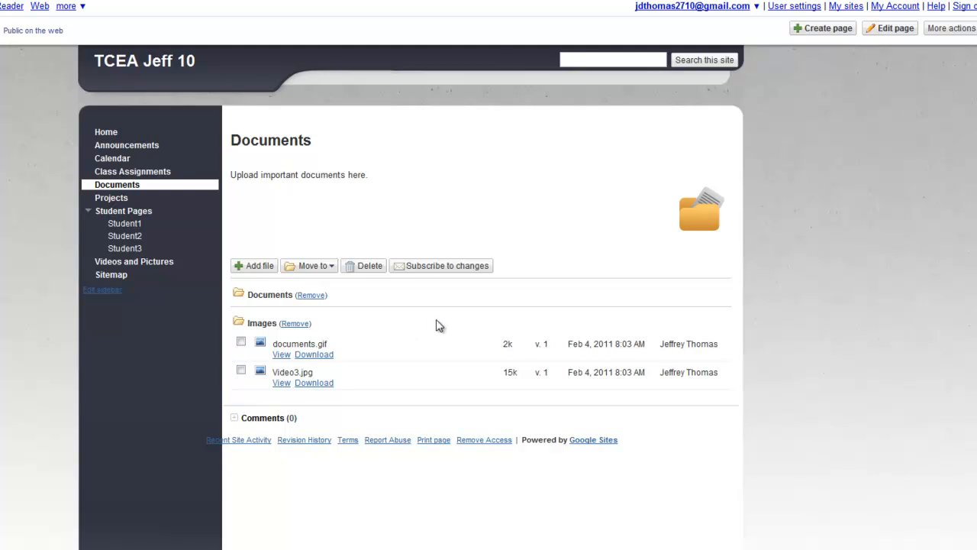
mouse_move(397, 206)
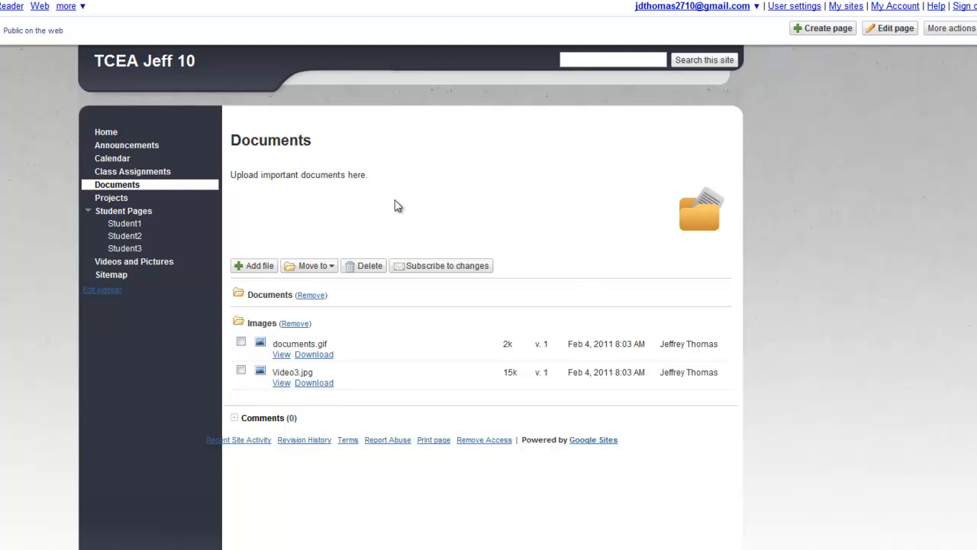
mouse_move(352, 189)
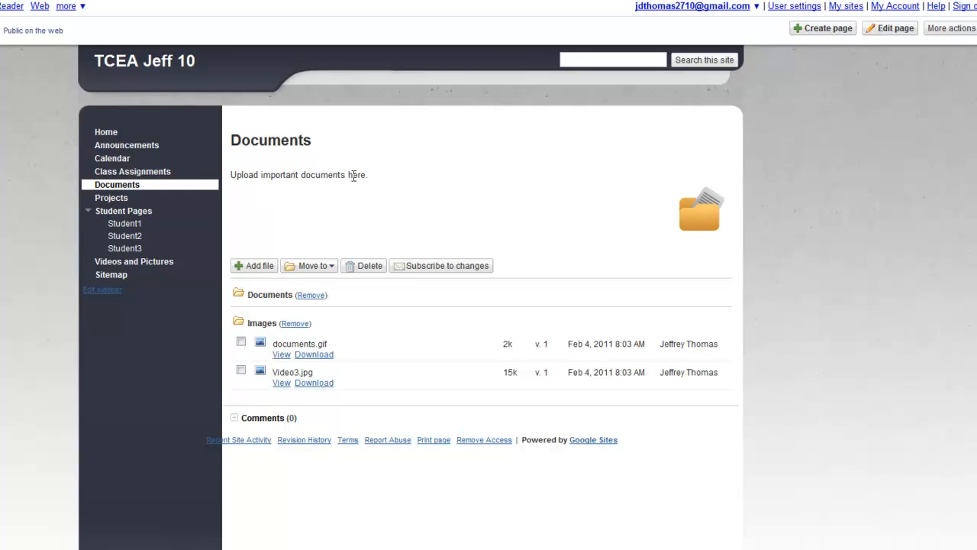
mouse_move(385, 285)
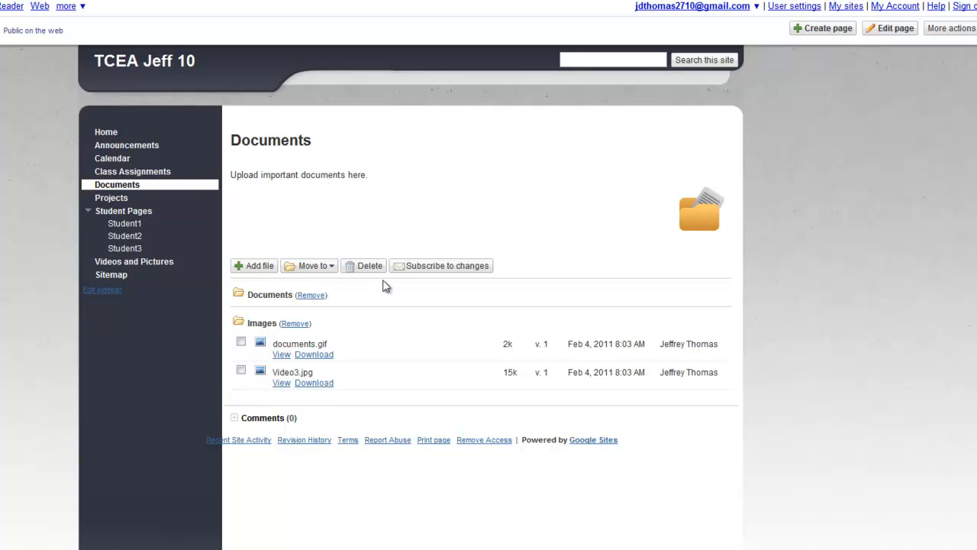
mouse_move(385, 294)
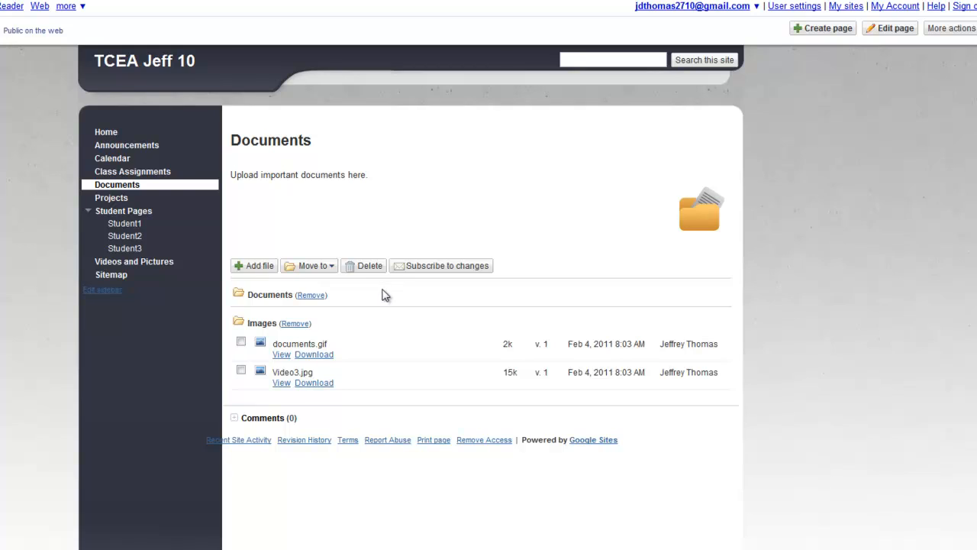
mouse_move(253, 266)
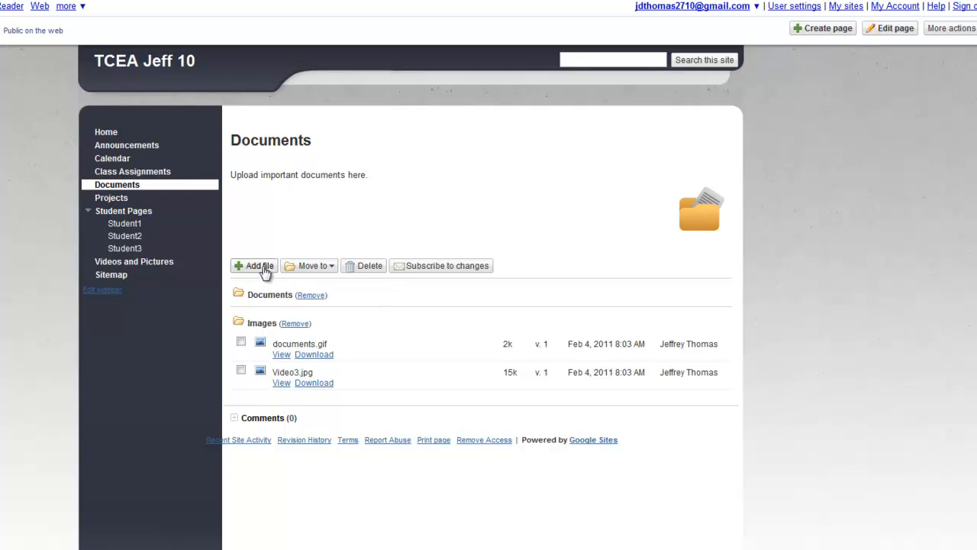
Step: Choose the Best_Online_Collaboration PDF from the TCEA Presentation Files folder and upload it
click(253, 265)
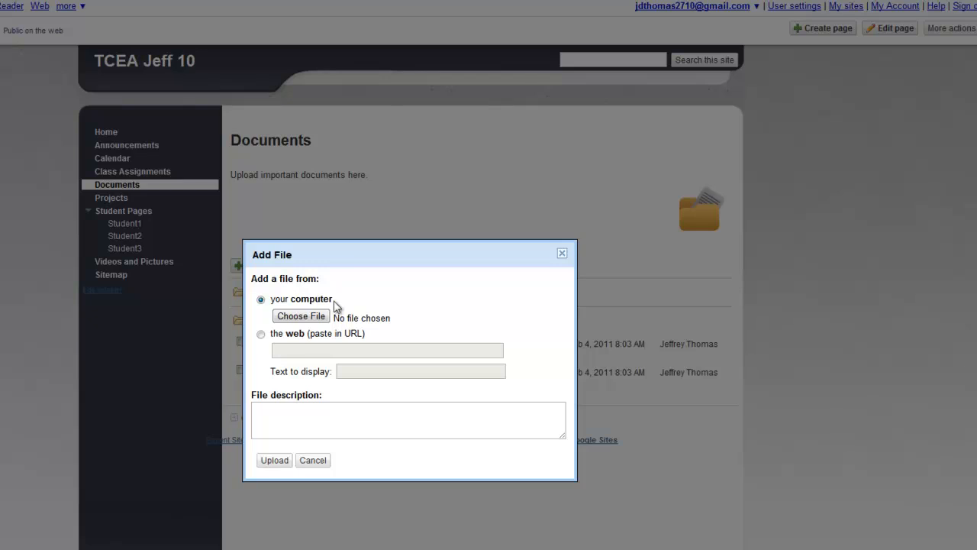
mouse_move(374, 297)
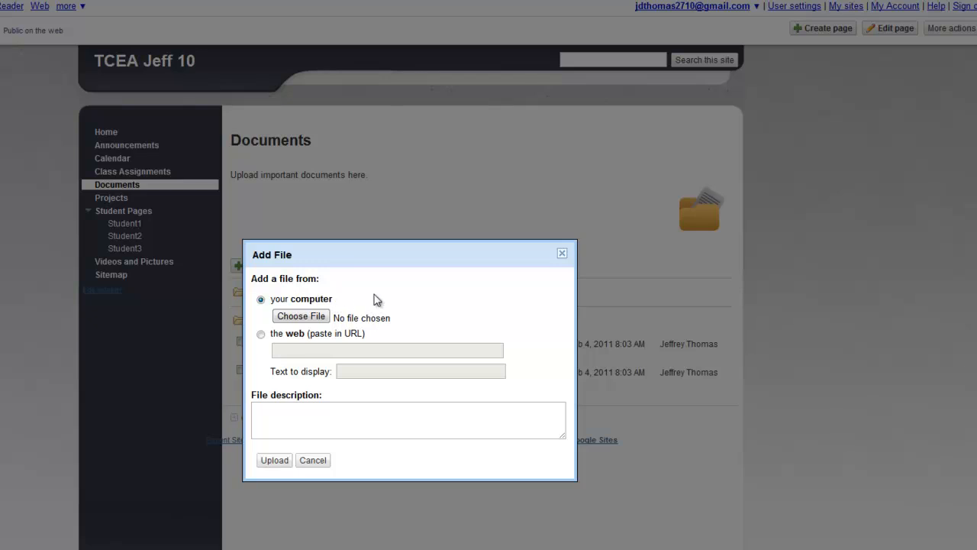
mouse_move(374, 359)
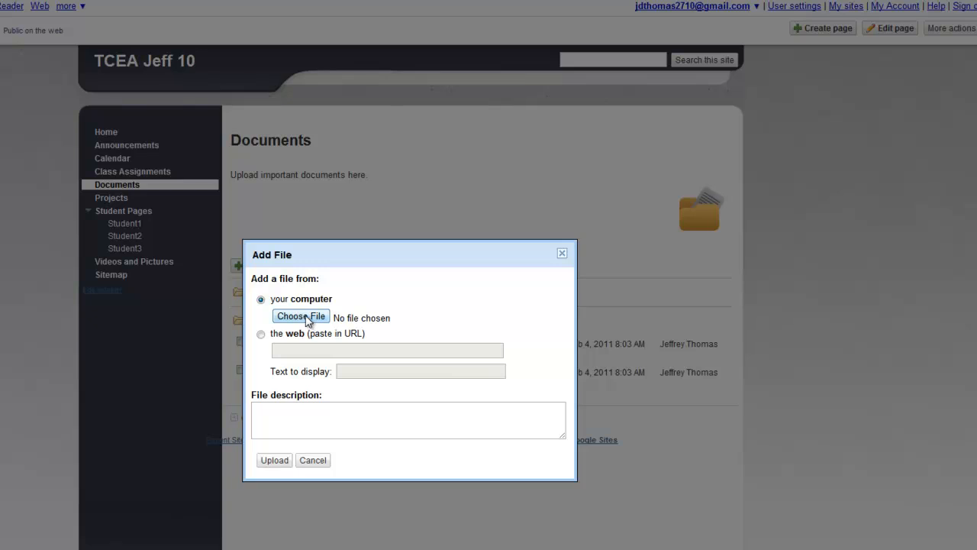
click(299, 316)
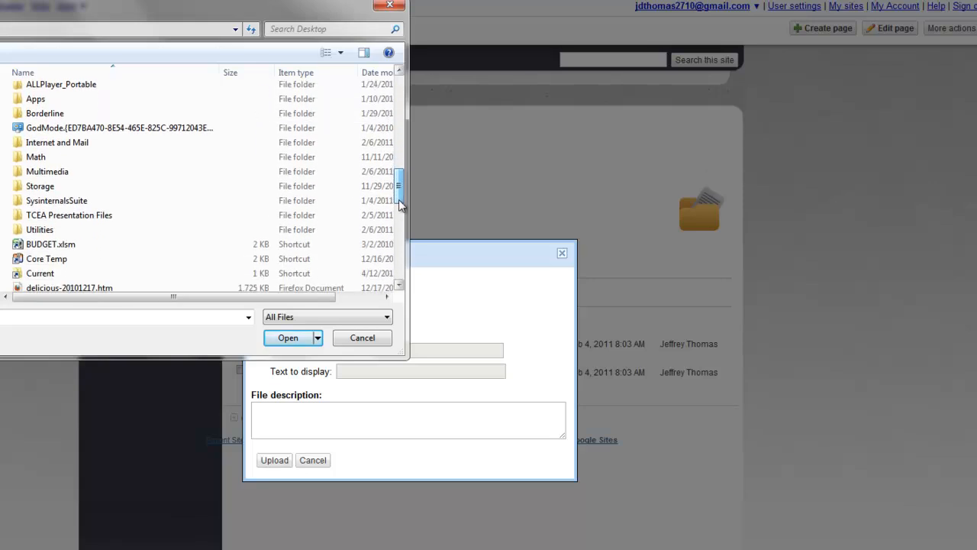
double_click(69, 214)
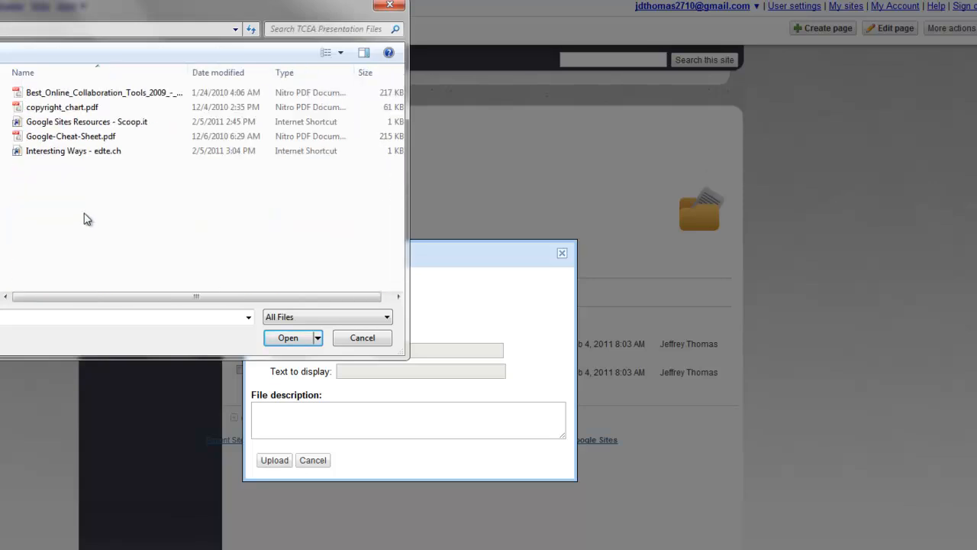
click(99, 93)
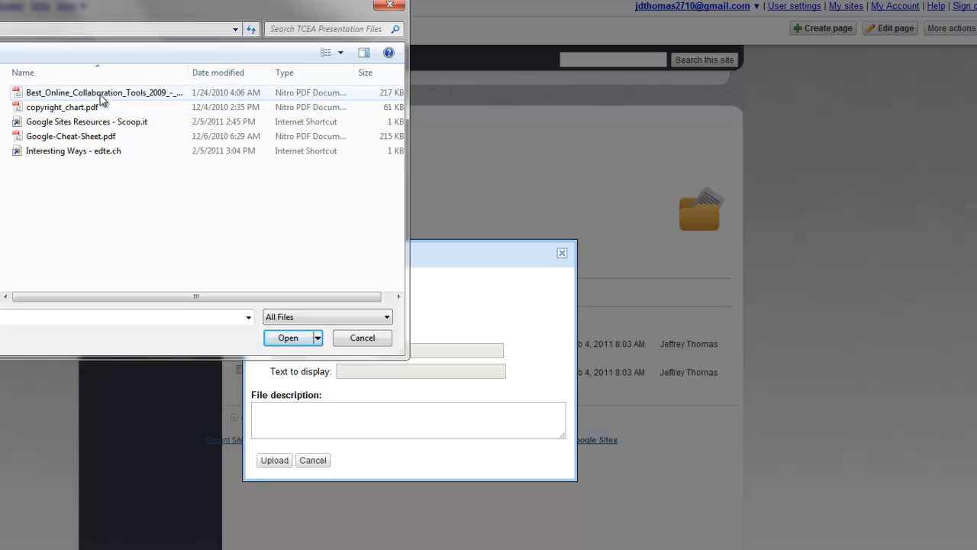
click(287, 337)
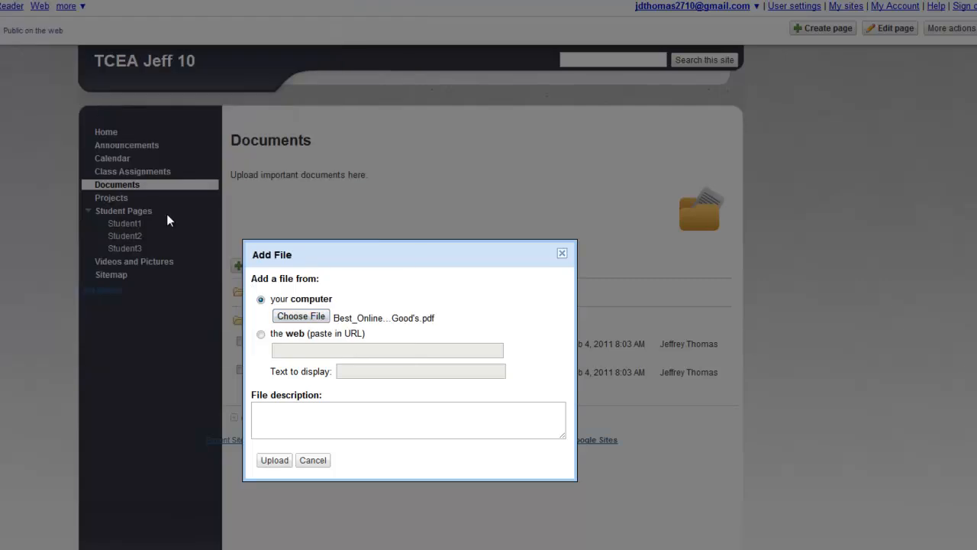
mouse_move(275, 459)
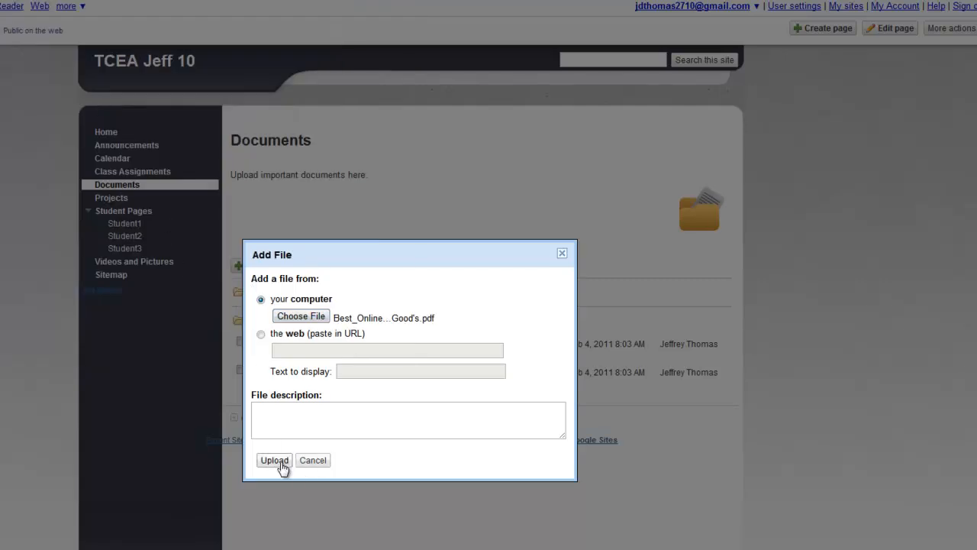
click(275, 460)
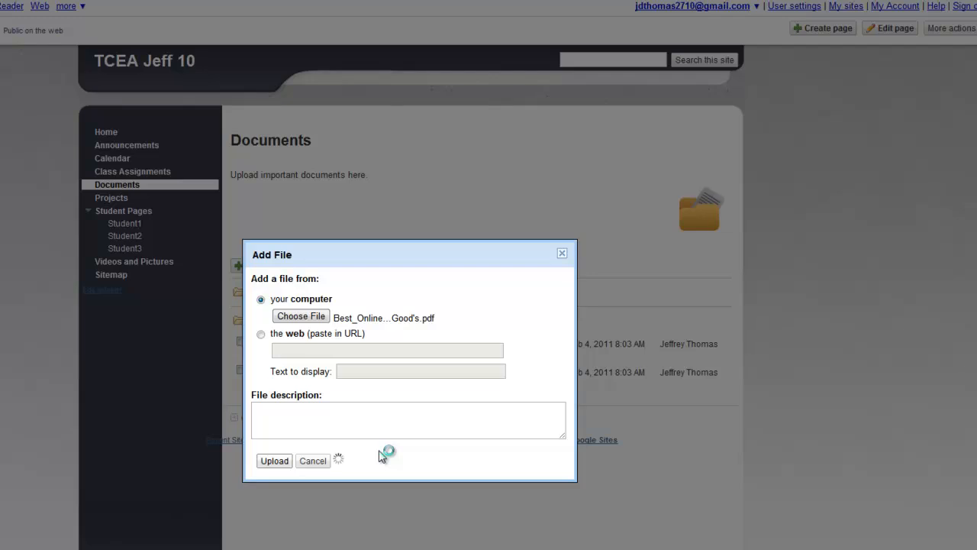
Step: Confirm the upload so the collaboration tools PDF appears in the file list
click(275, 461)
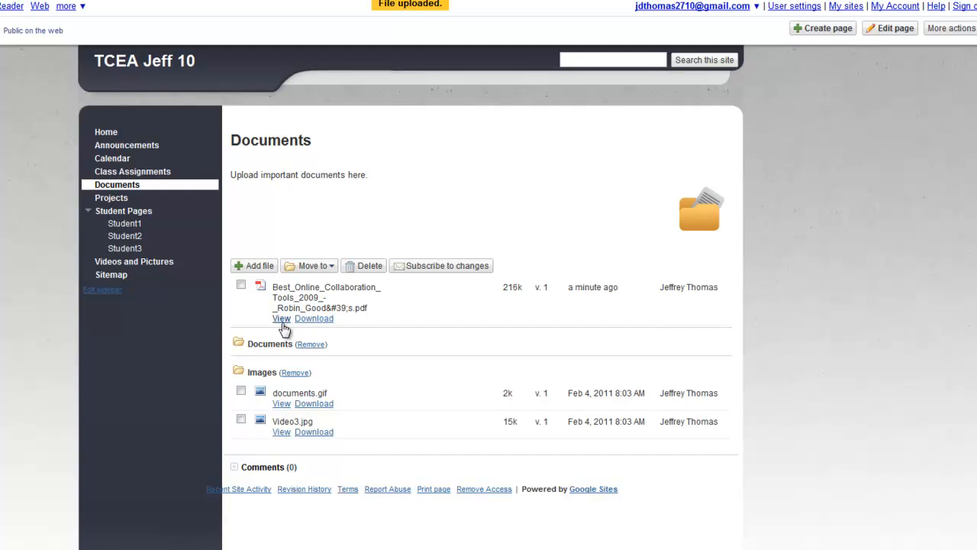
mouse_move(360, 339)
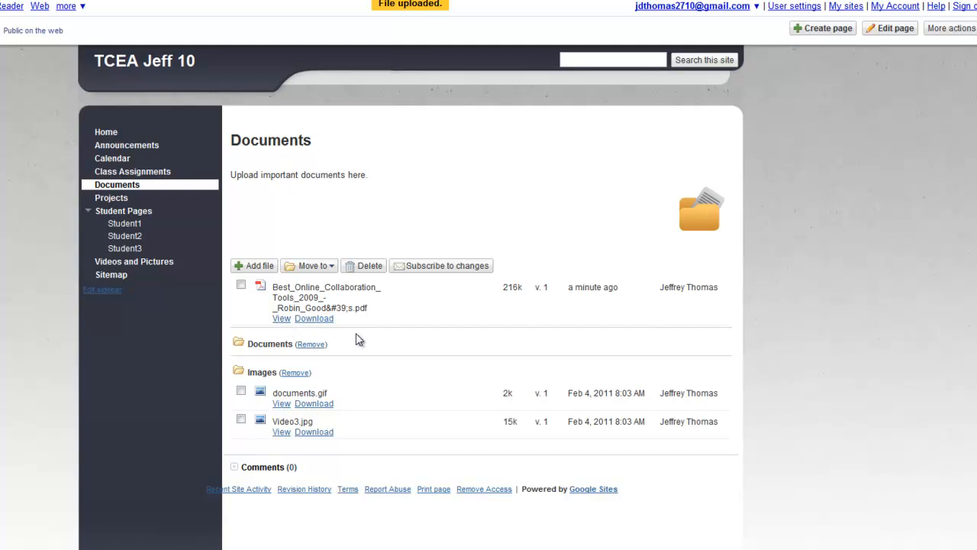
click(281, 319)
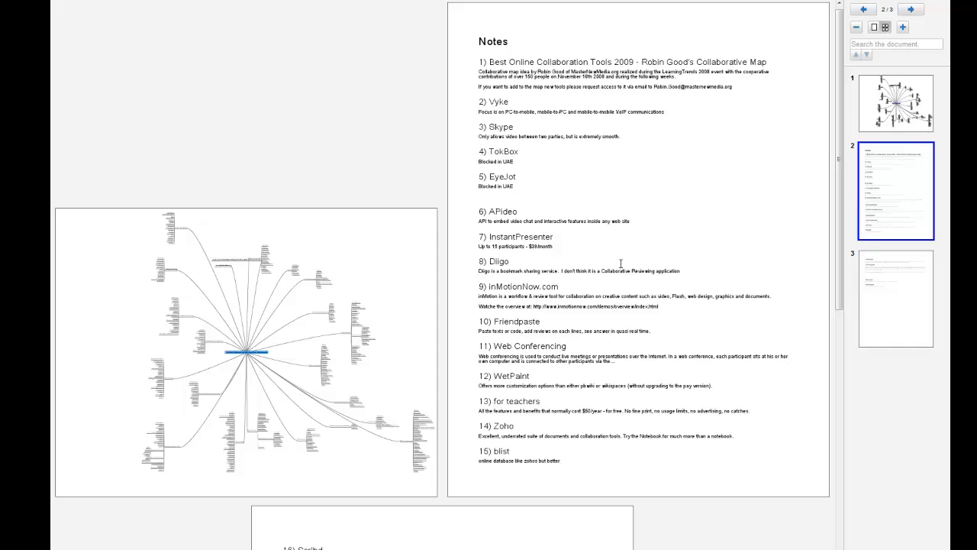
mouse_move(532, 259)
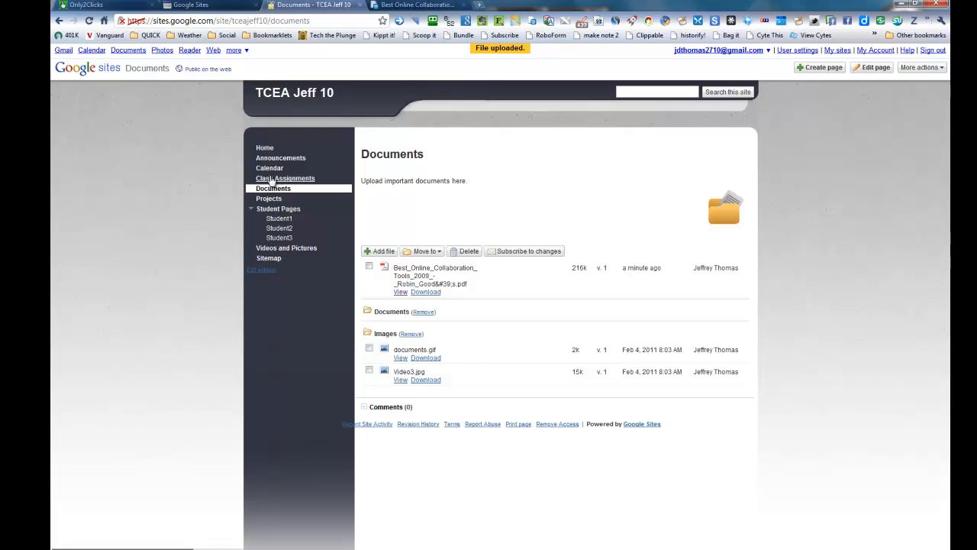
Step: Return to the Documents page with the uploaded PDF listed above the folders
key(f11)
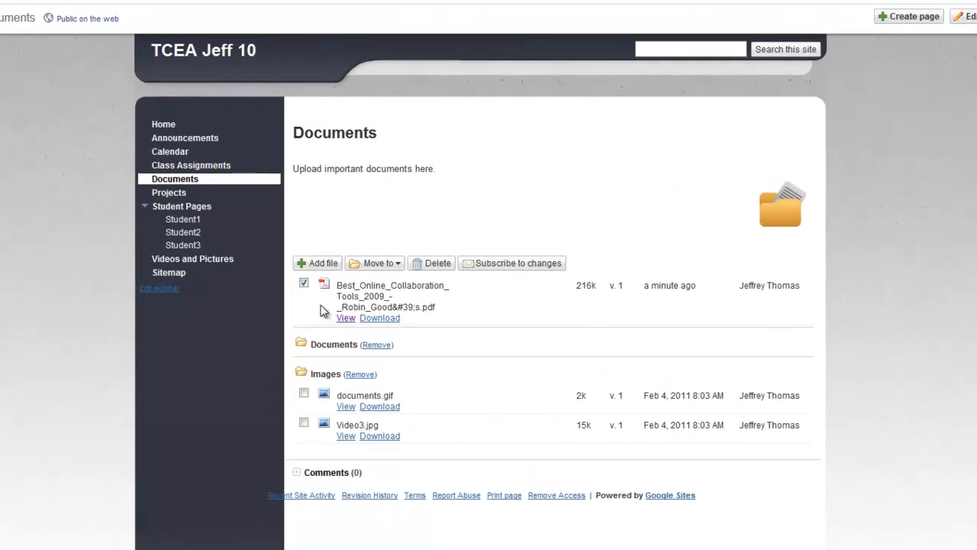
Step: Move the collaboration tools PDF into a new folder named PDF Files
click(375, 262)
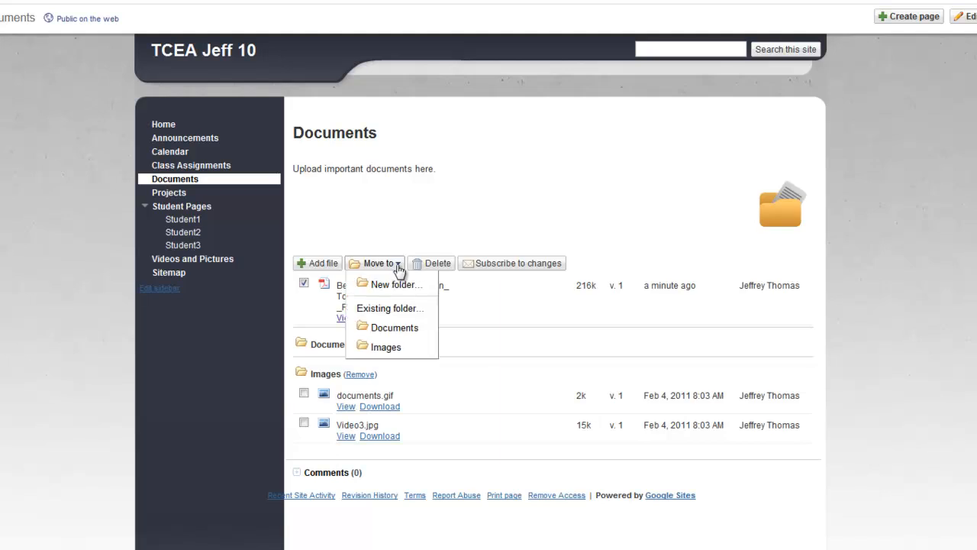
mouse_move(390, 308)
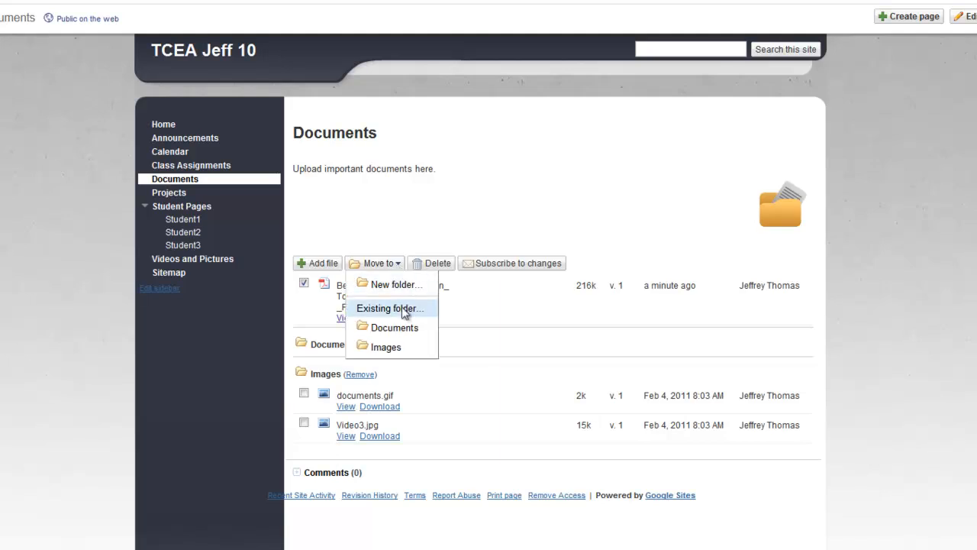
mouse_move(409, 319)
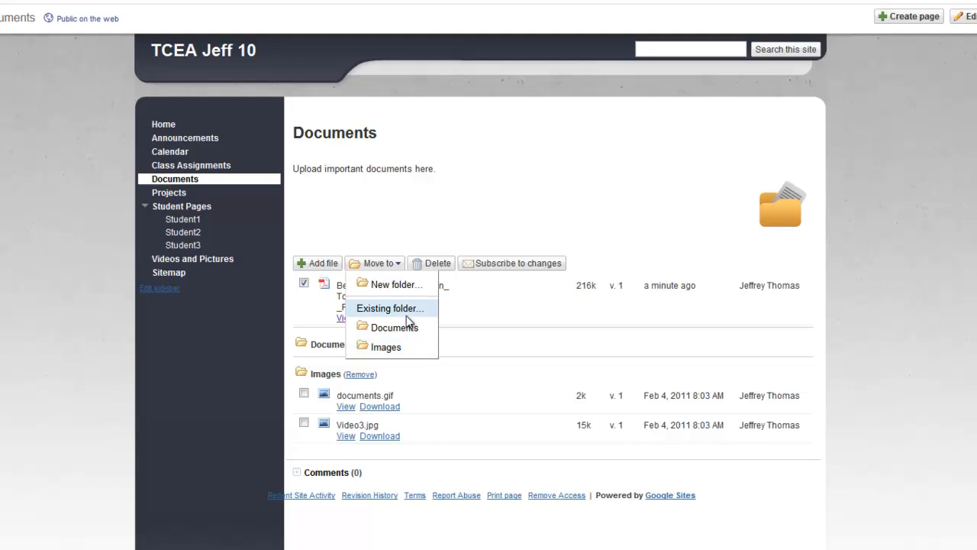
click(396, 284)
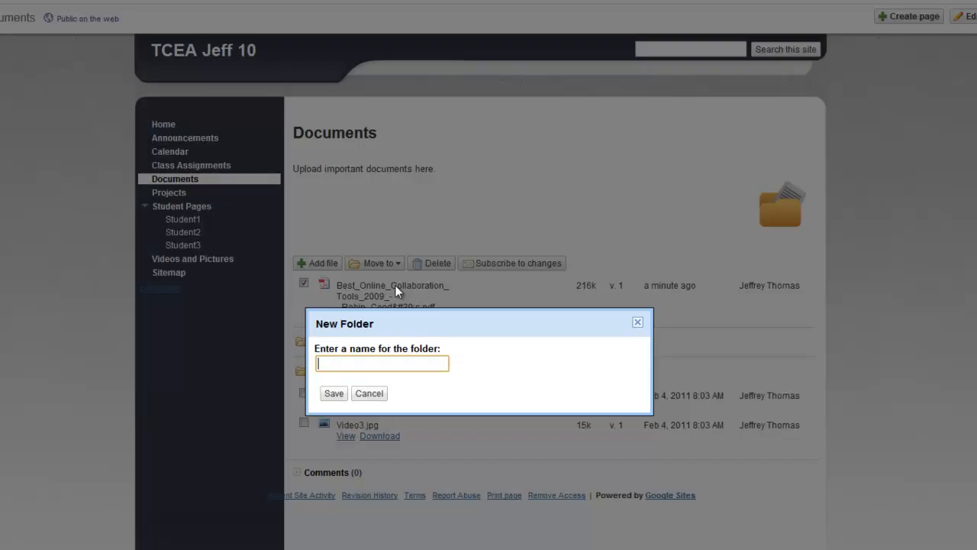
text(PDF Files)
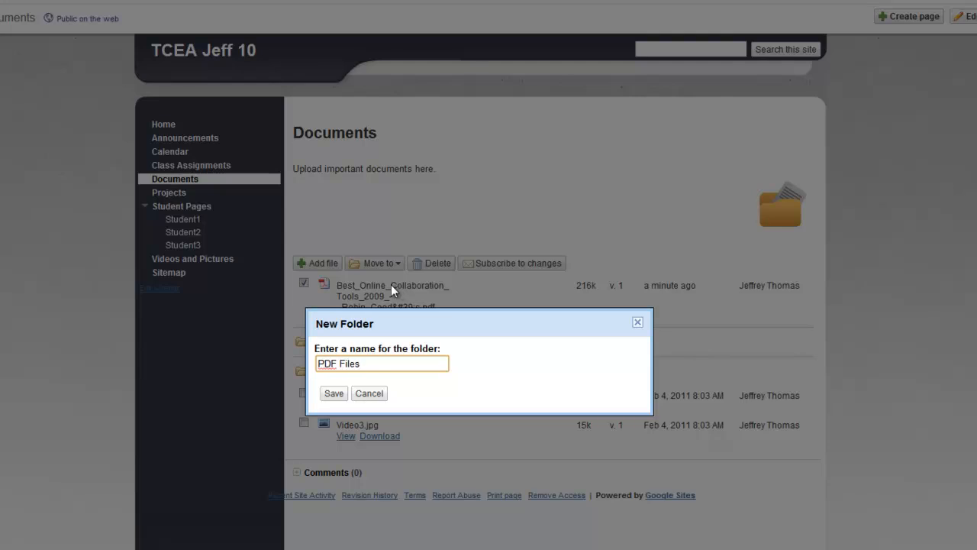
click(333, 392)
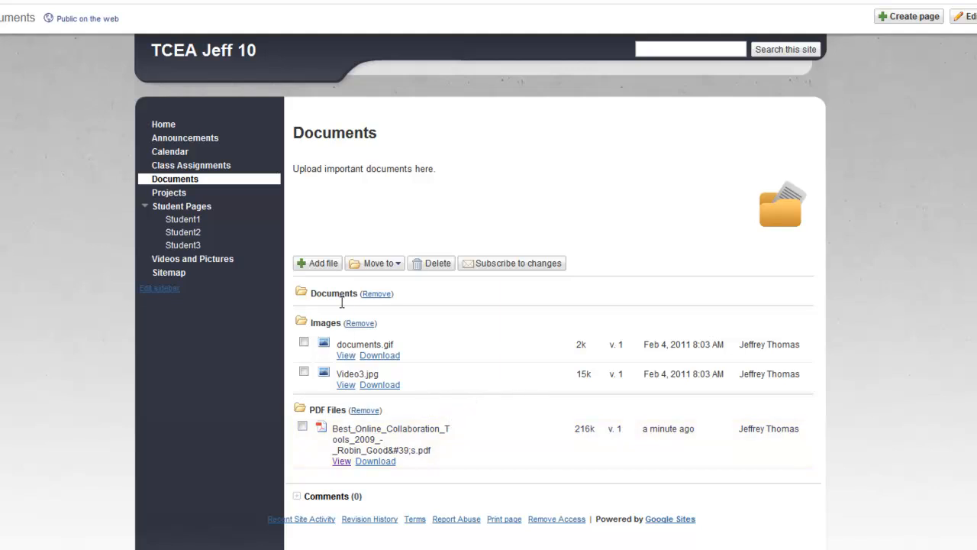
mouse_move(360, 311)
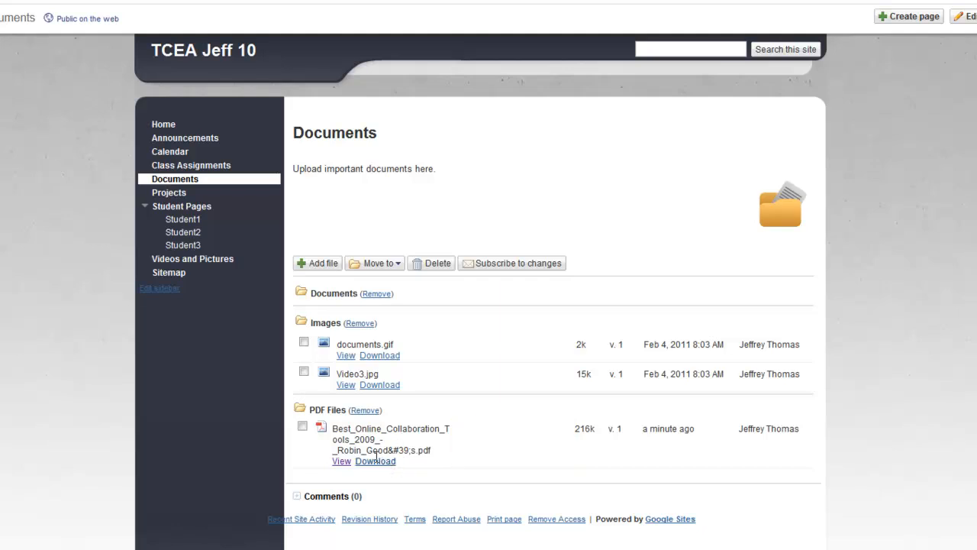
mouse_move(308, 409)
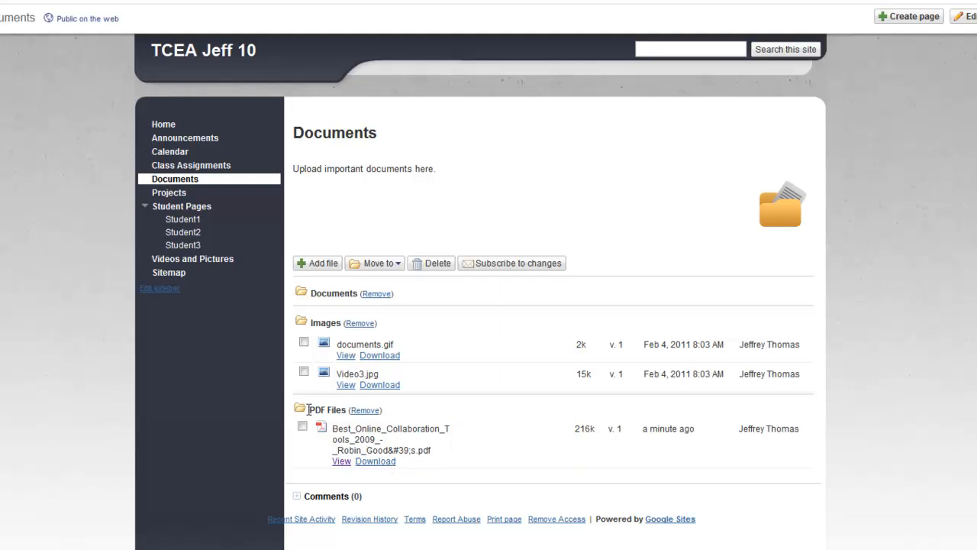
mouse_move(290, 409)
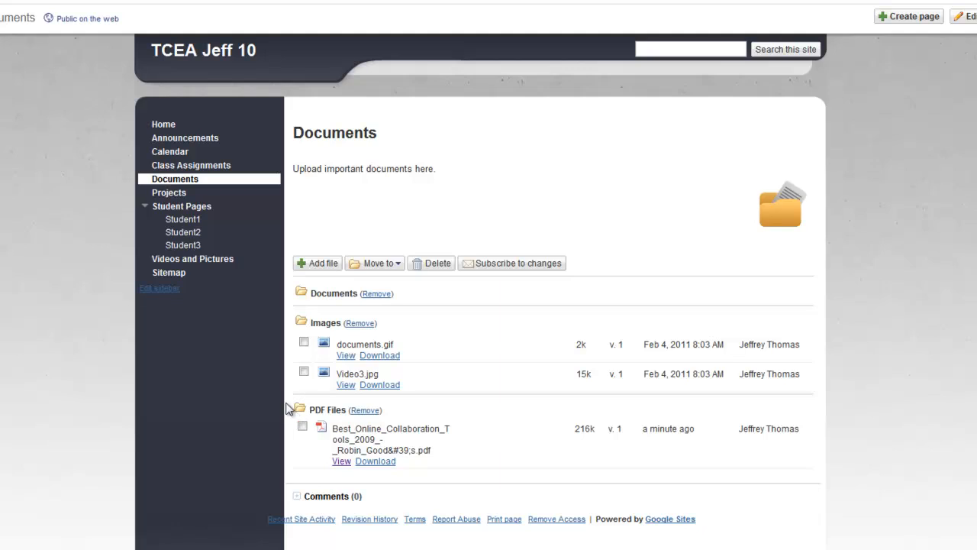
mouse_move(288, 388)
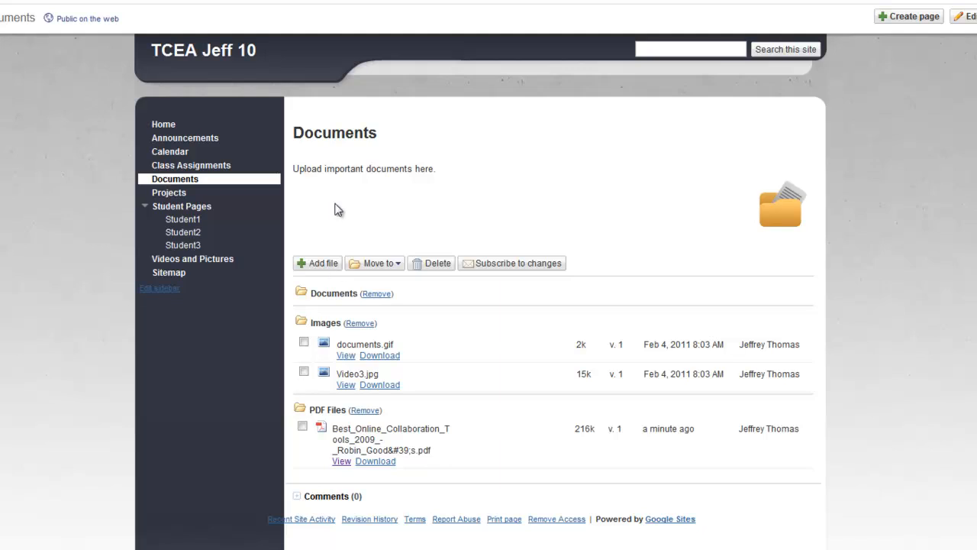
Step: Start adding another file, this time from a web address
click(318, 263)
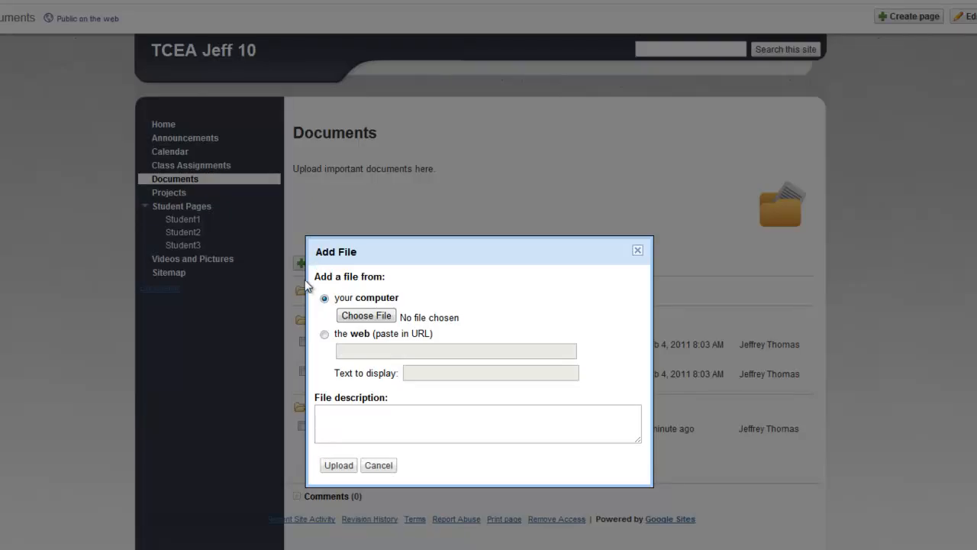
click(324, 334)
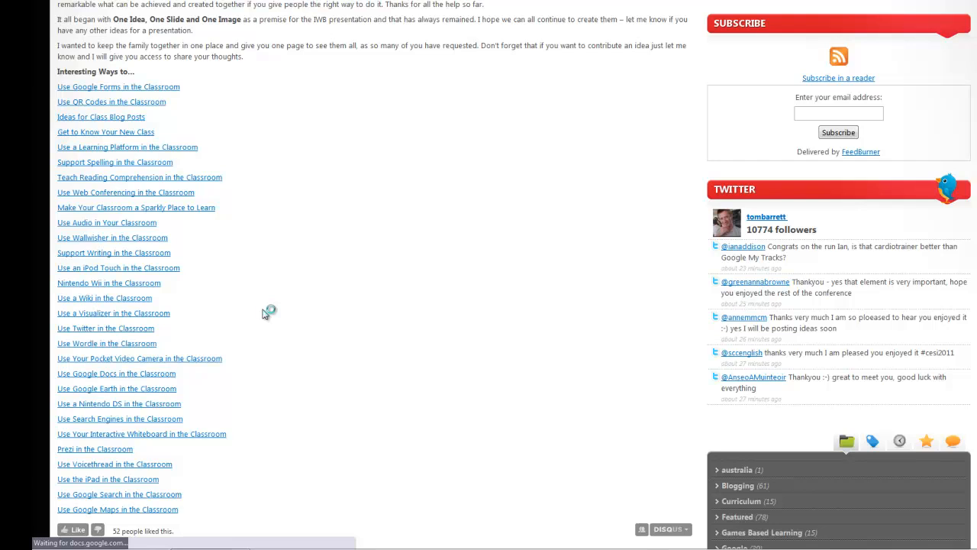
mouse_move(266, 315)
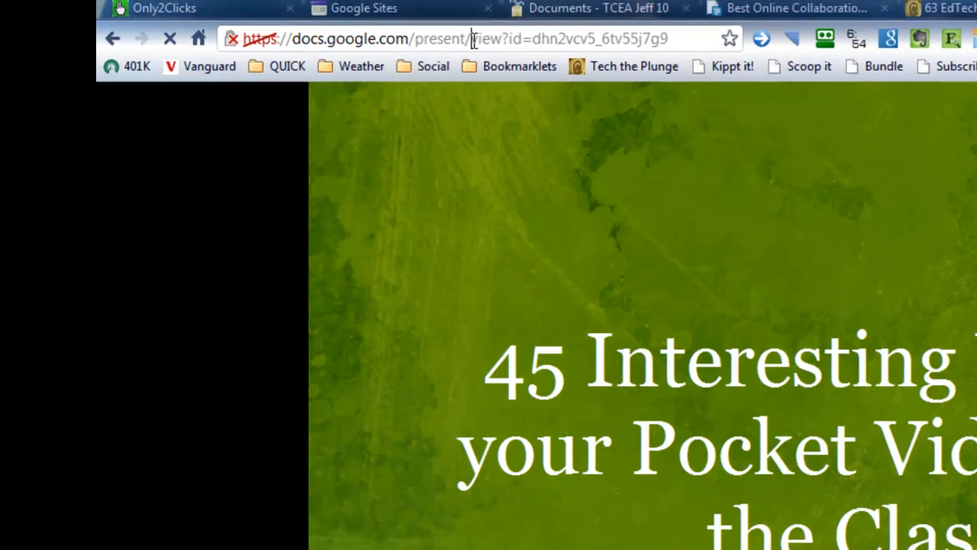
Step: Copy the pocket video camera presentation's URL from the address bar
right_click(470, 38)
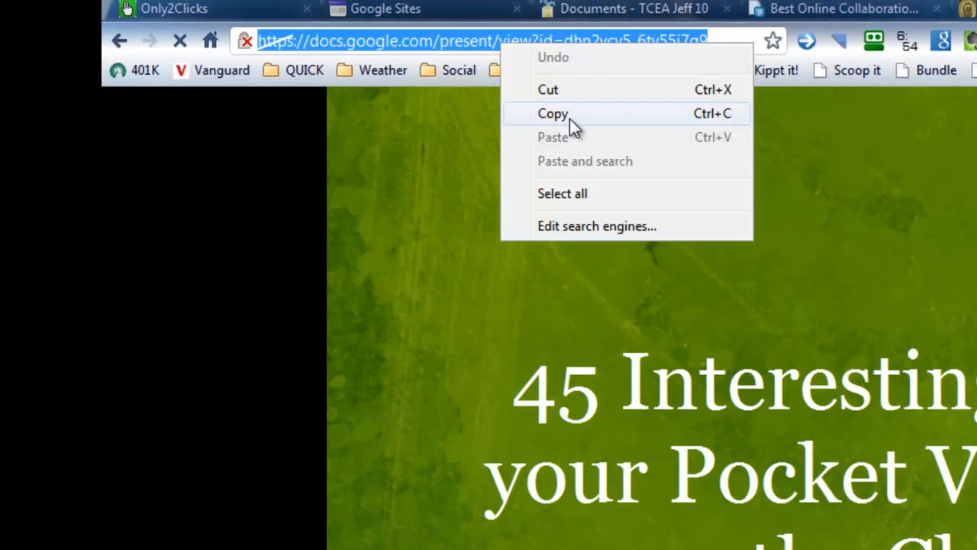
click(552, 113)
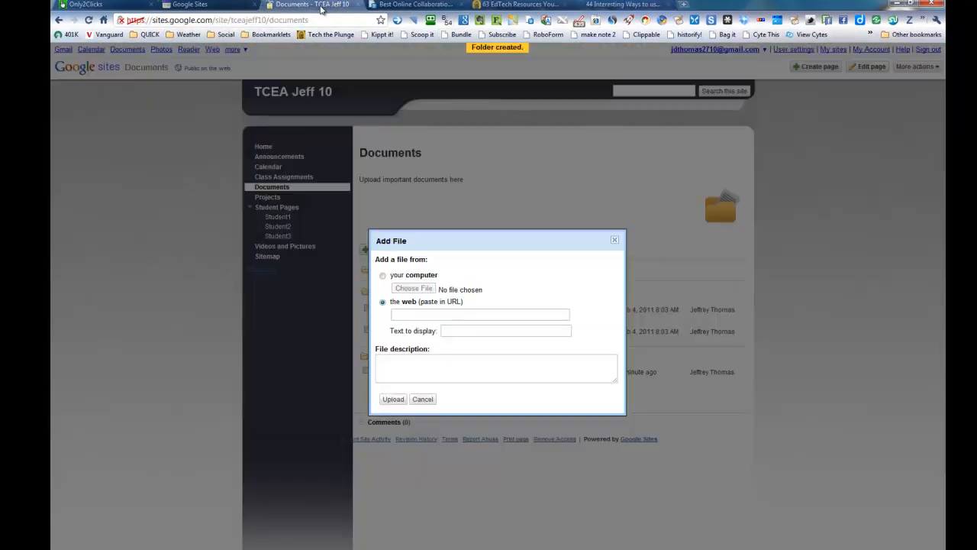
Step: Paste the Docs URL and enter display text '43 Interesting Ways to Use Your Pocket Video Camera'
right_click(479, 314)
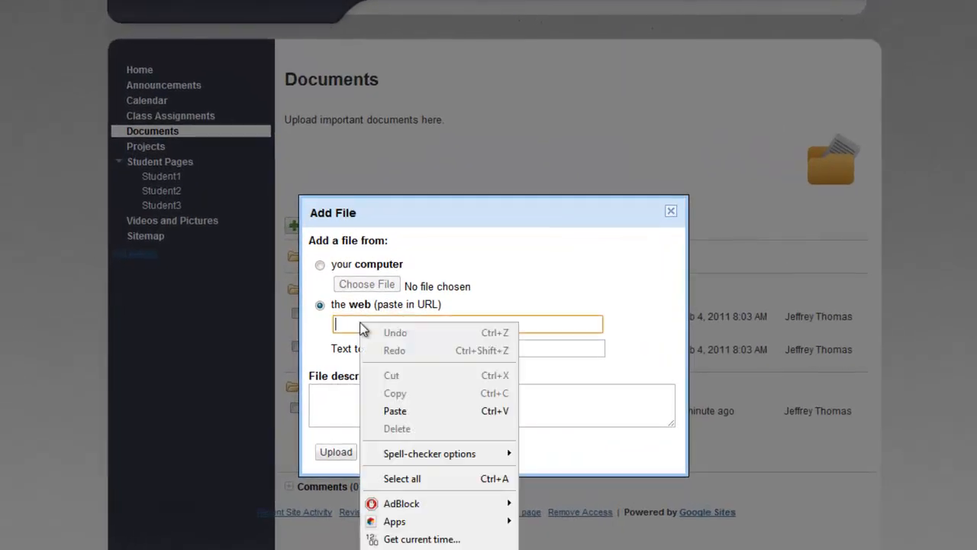
click(393, 410)
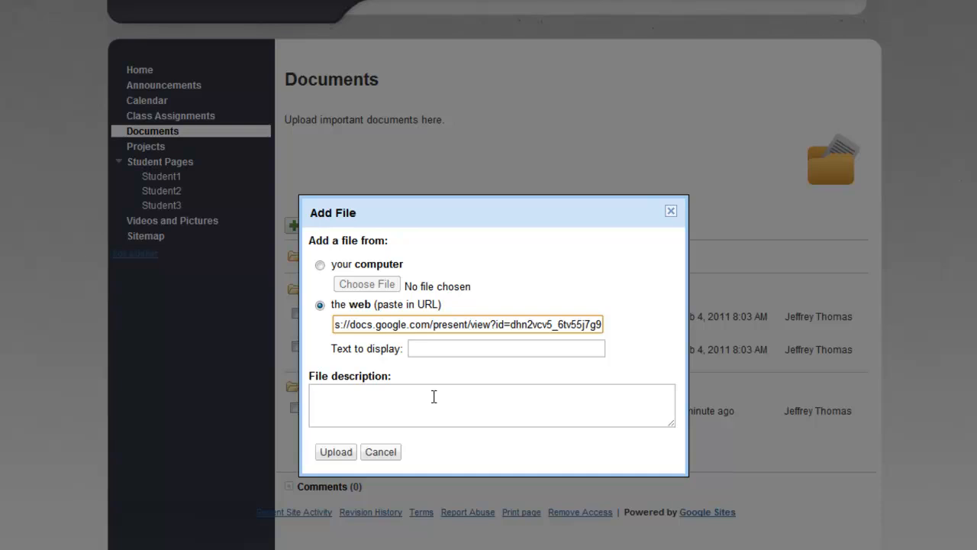
click(505, 348)
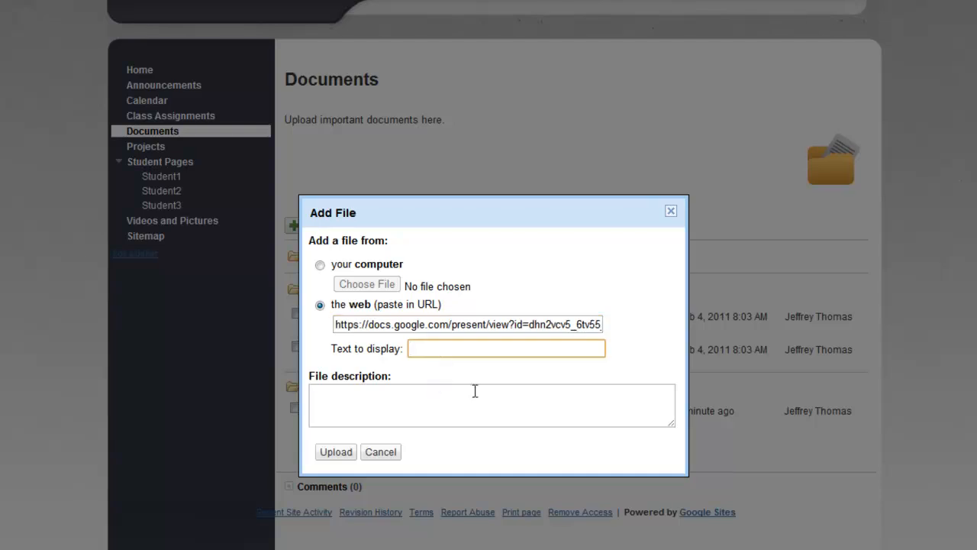
click(507, 348)
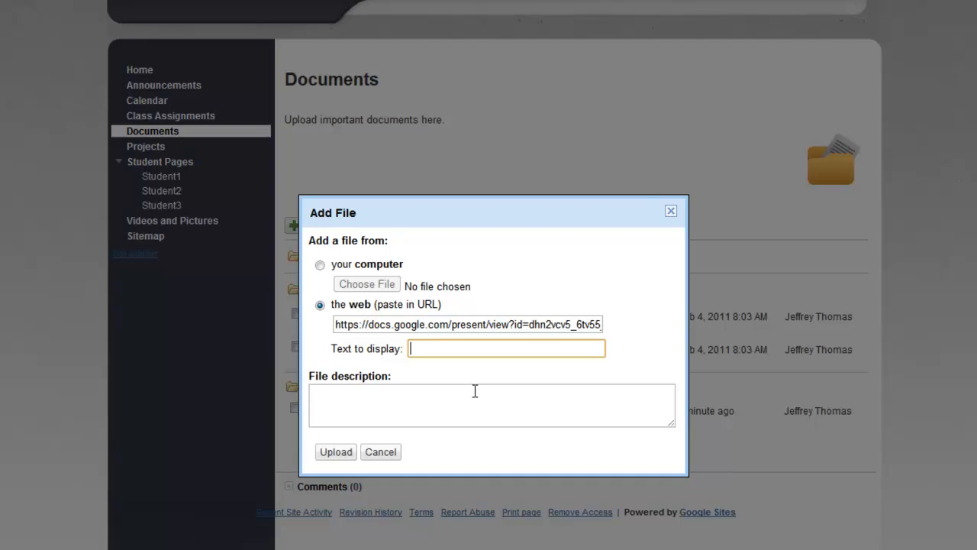
text(43 Interesting Ways to)
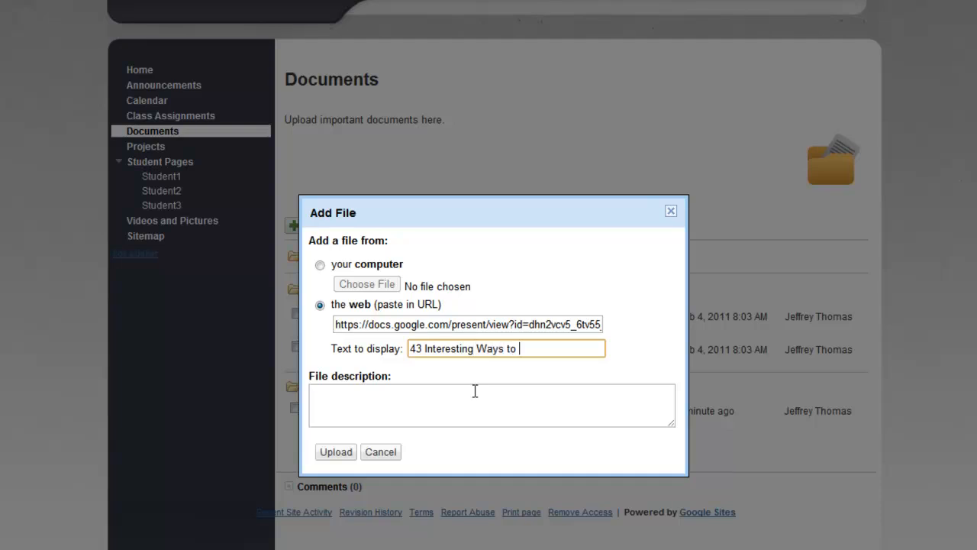
text(Use Yo)
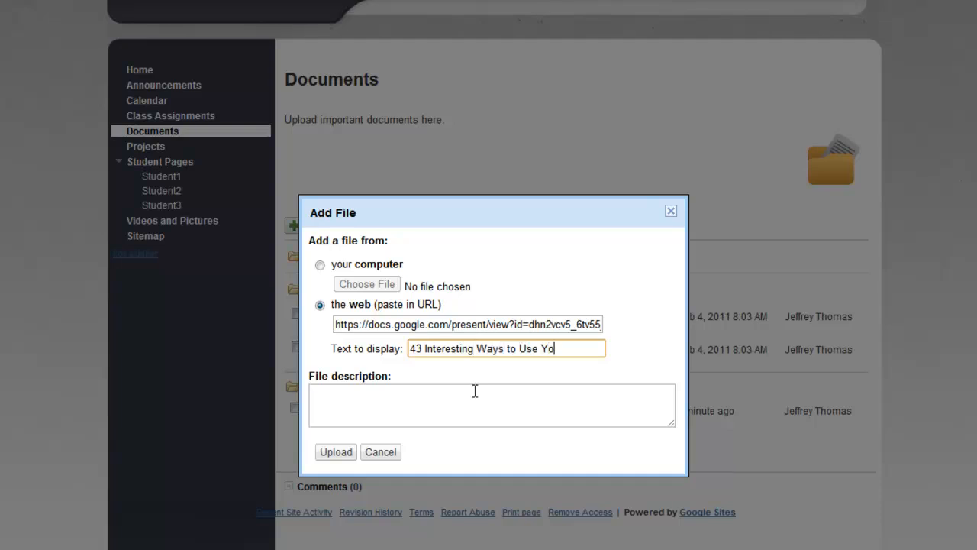
text(ur Poc)
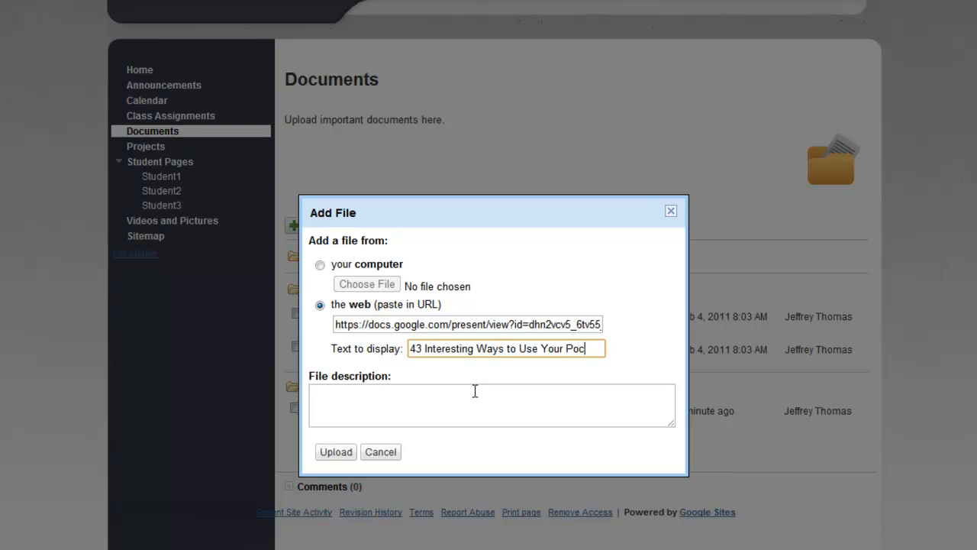
text(ket Video Came)
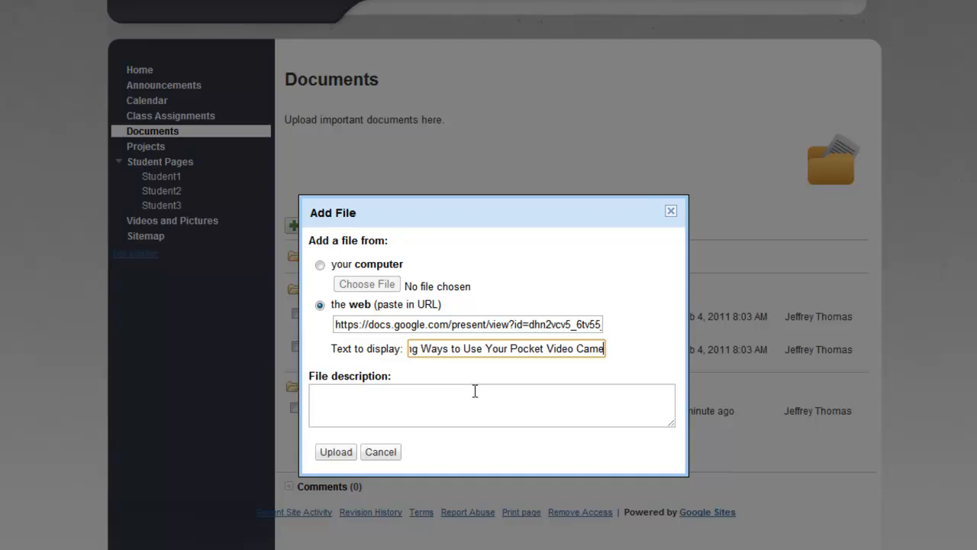
click(491, 404)
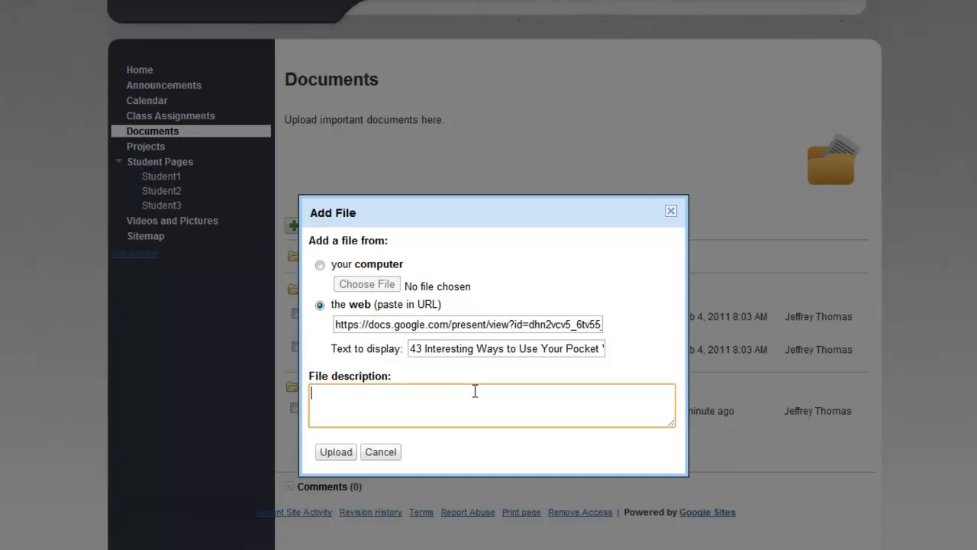
mouse_move(364, 433)
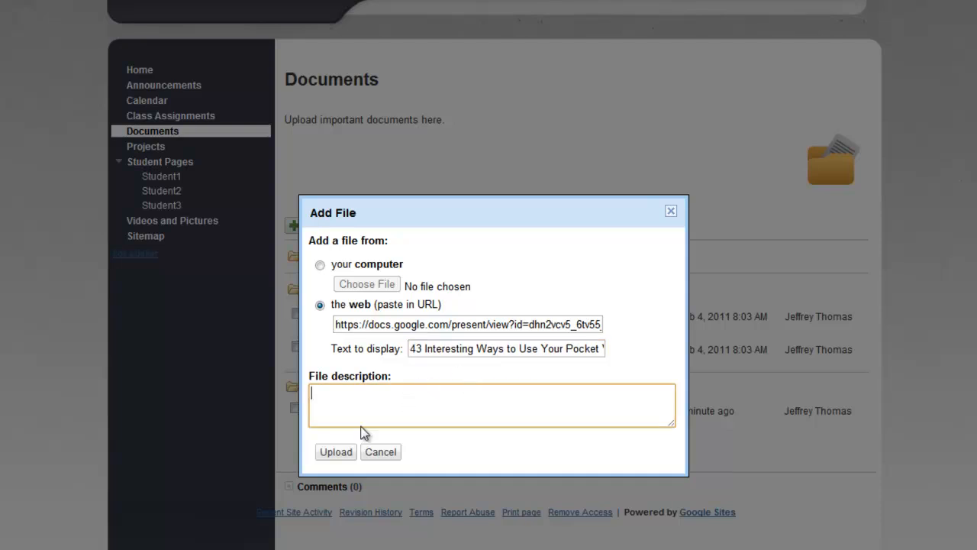
Step: Add the presentation link and move it into a new Interesting Ways folder
click(336, 451)
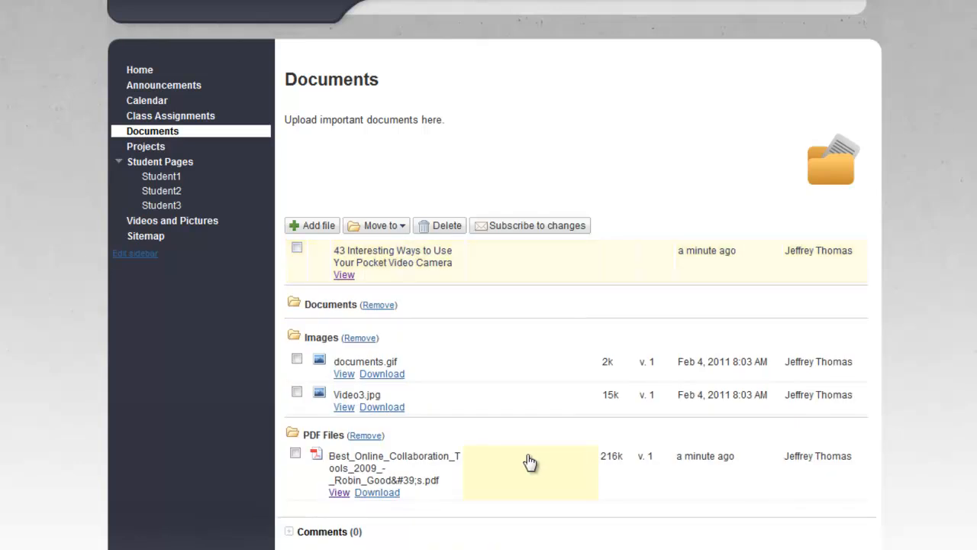
mouse_move(500, 339)
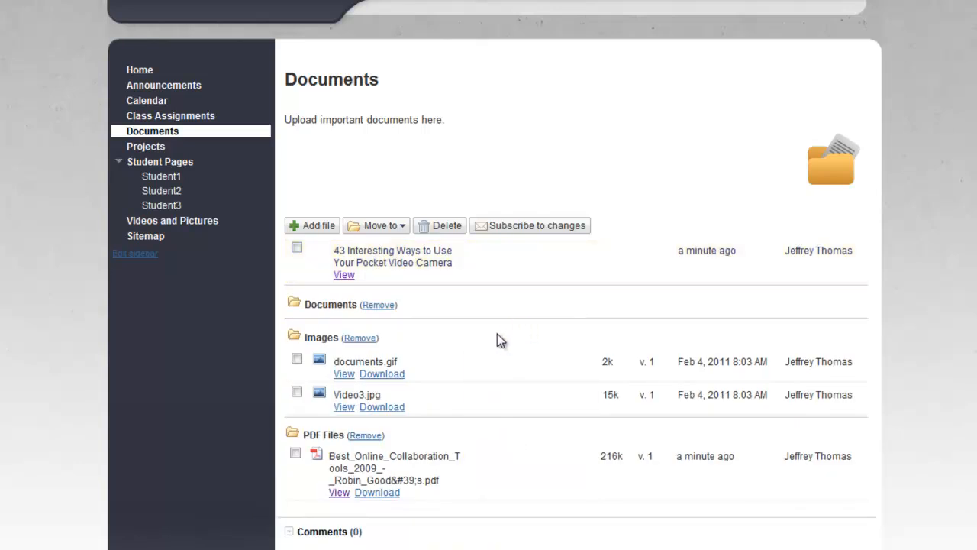
click(296, 247)
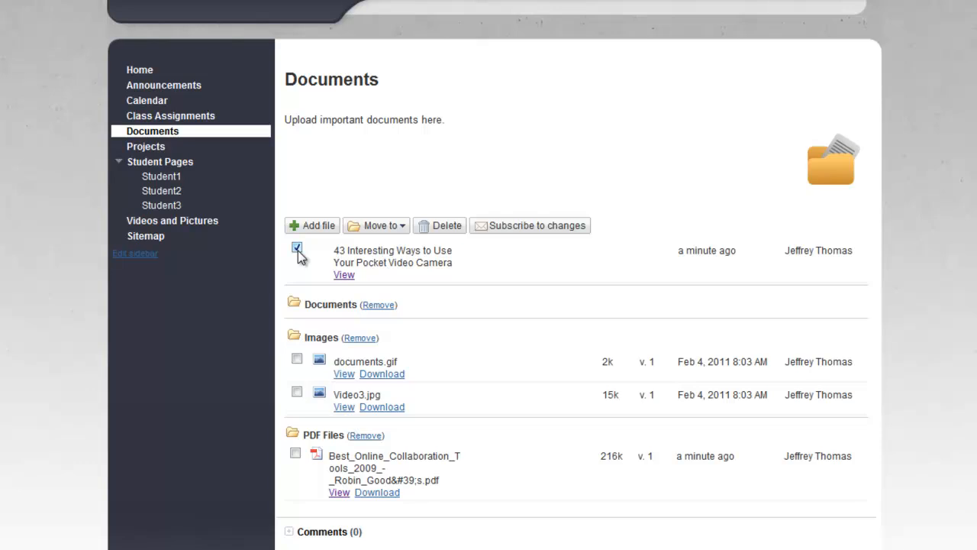
click(375, 226)
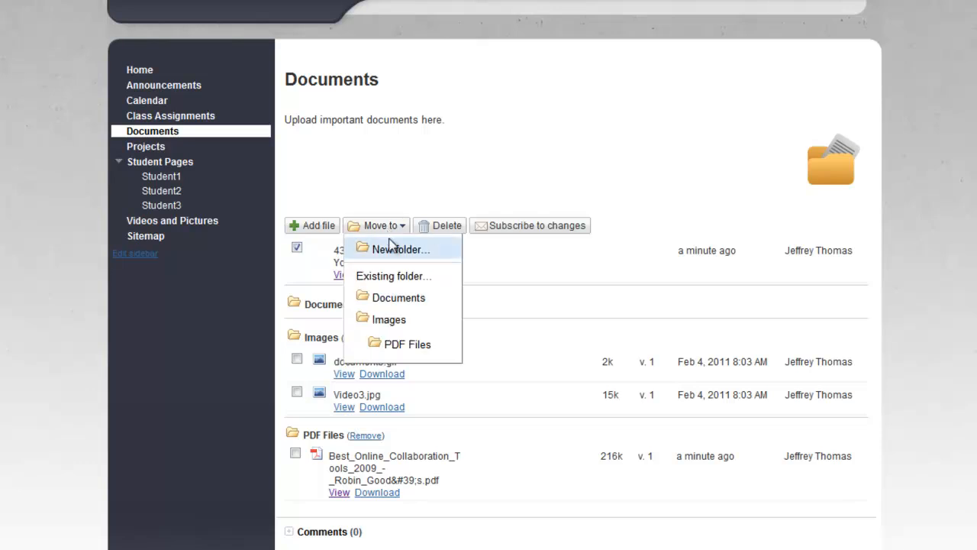
click(400, 248)
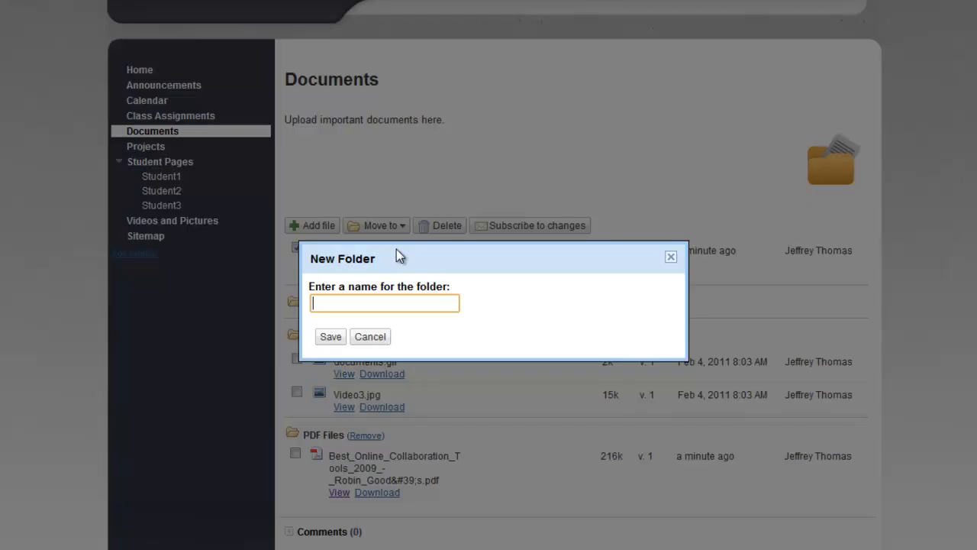
text(Interesting Ways)
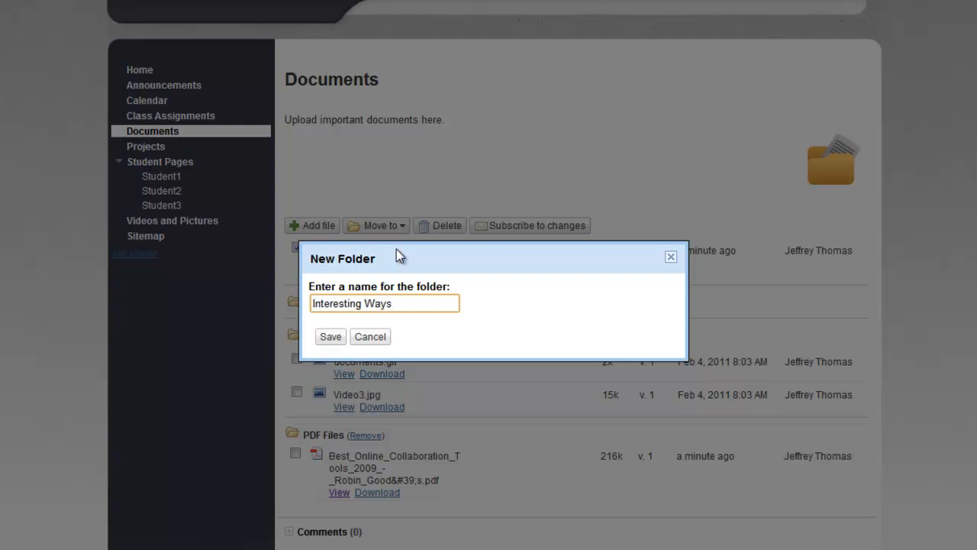
click(330, 337)
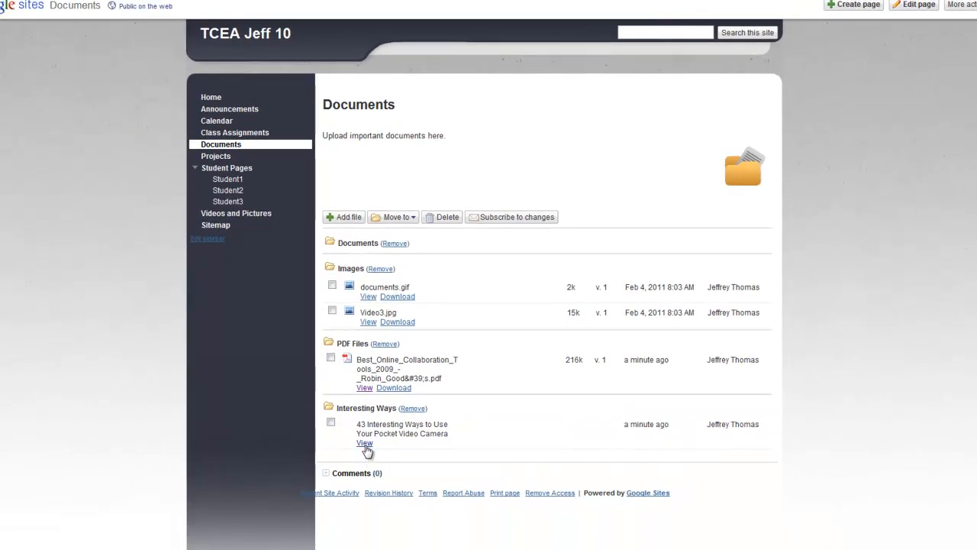
mouse_move(367, 451)
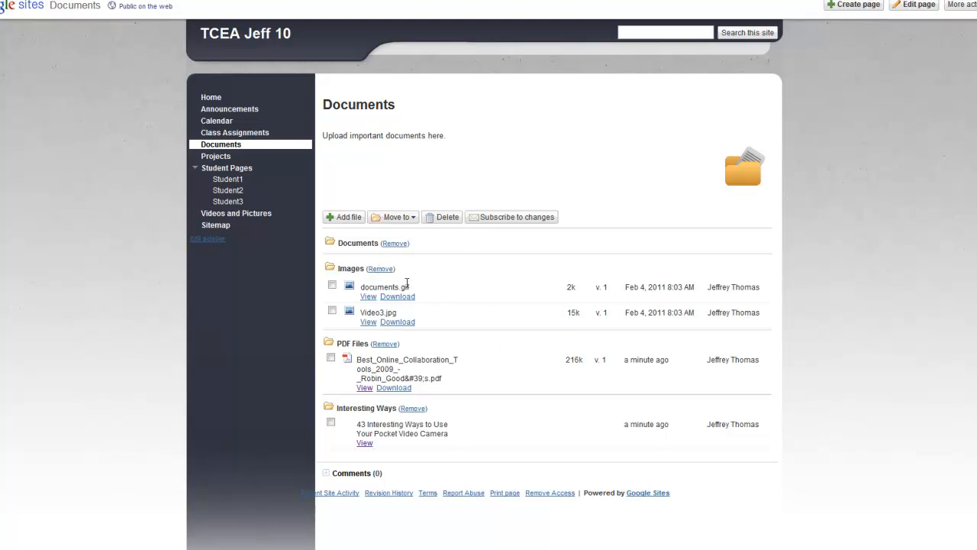
mouse_move(485, 354)
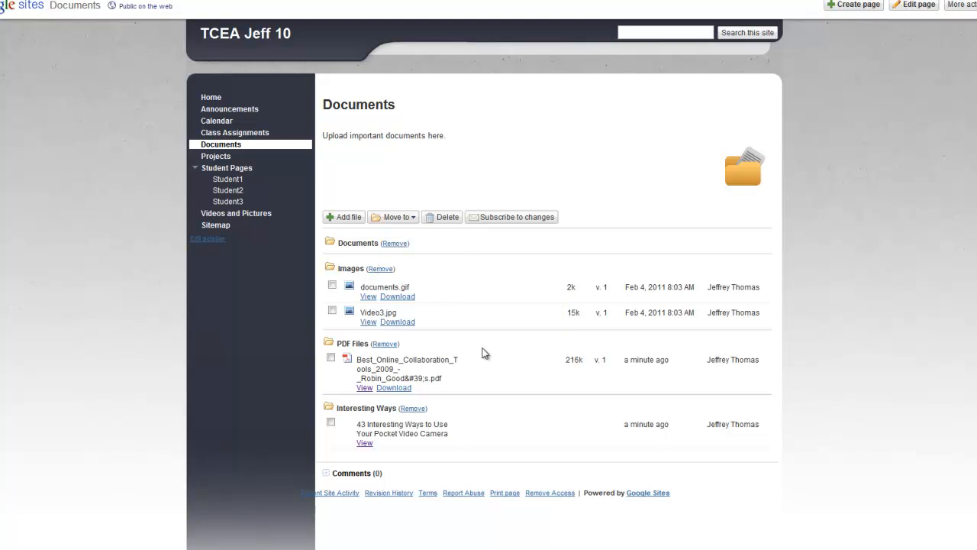
mouse_move(482, 339)
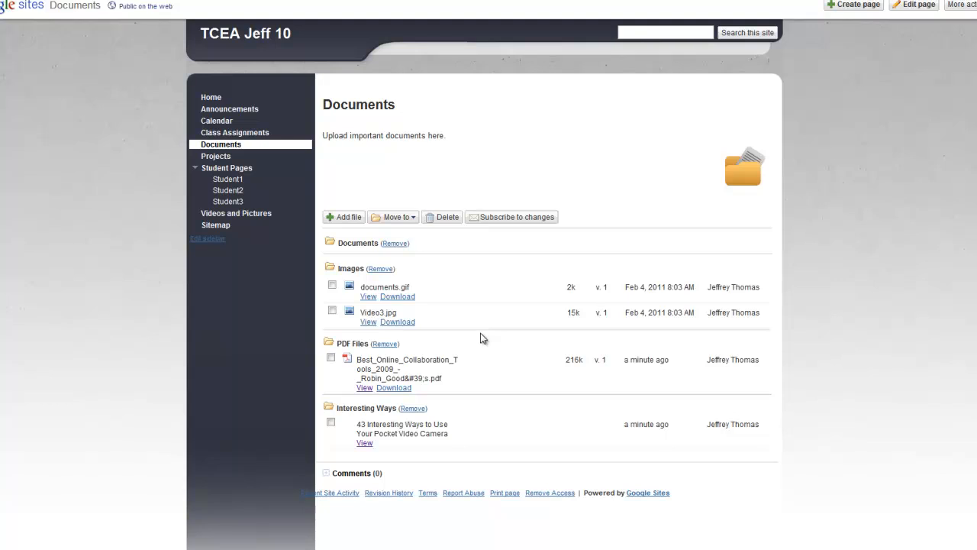
mouse_move(476, 336)
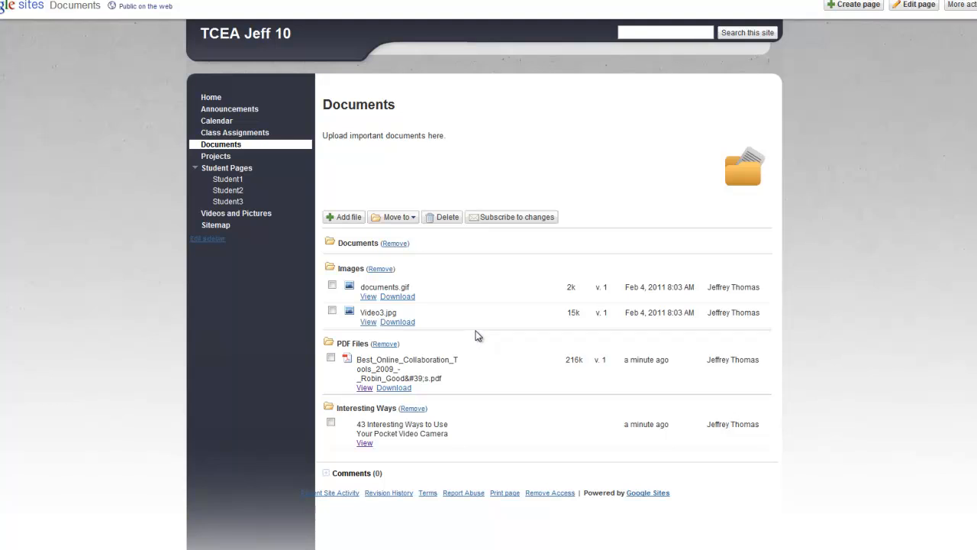